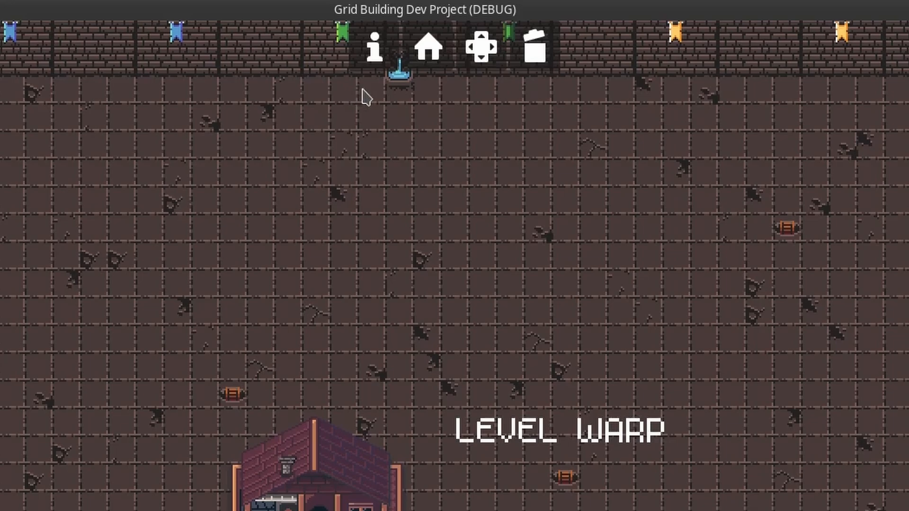
pyautogui.moveTo(551, 84)
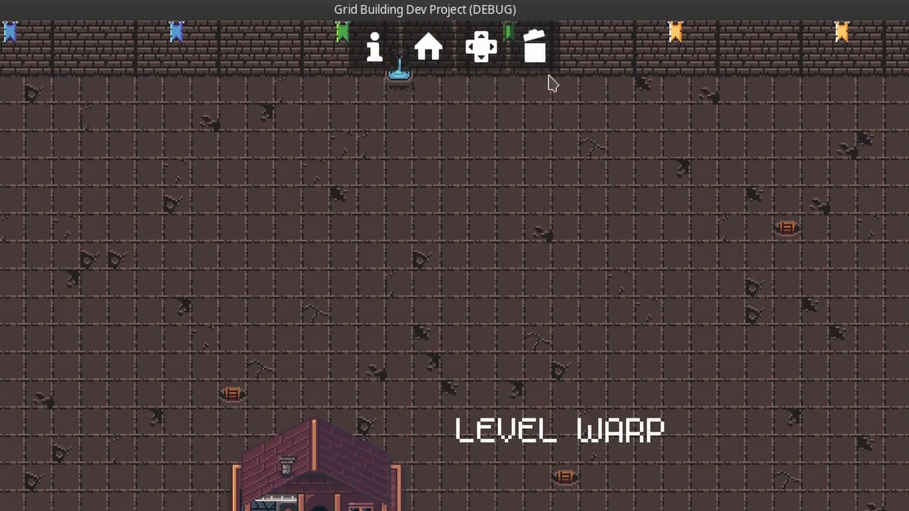
pyautogui.moveTo(371, 62)
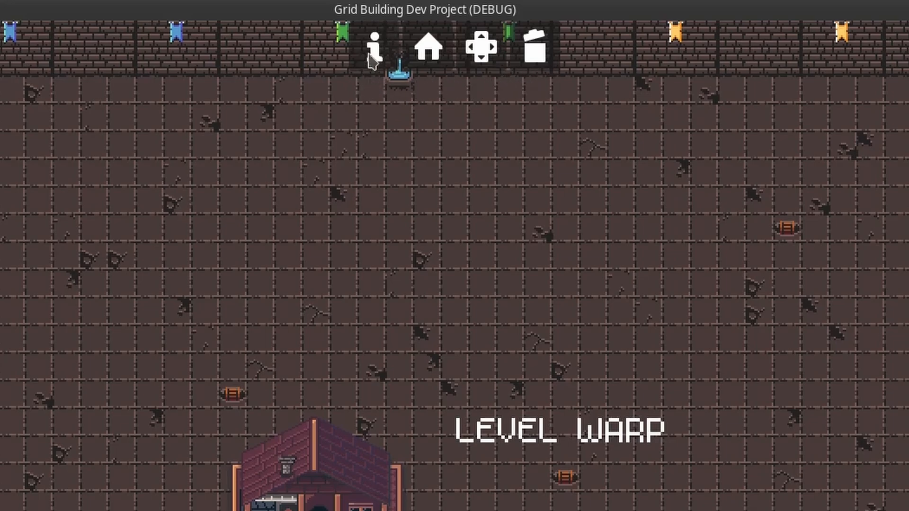
pyautogui.moveTo(371, 74)
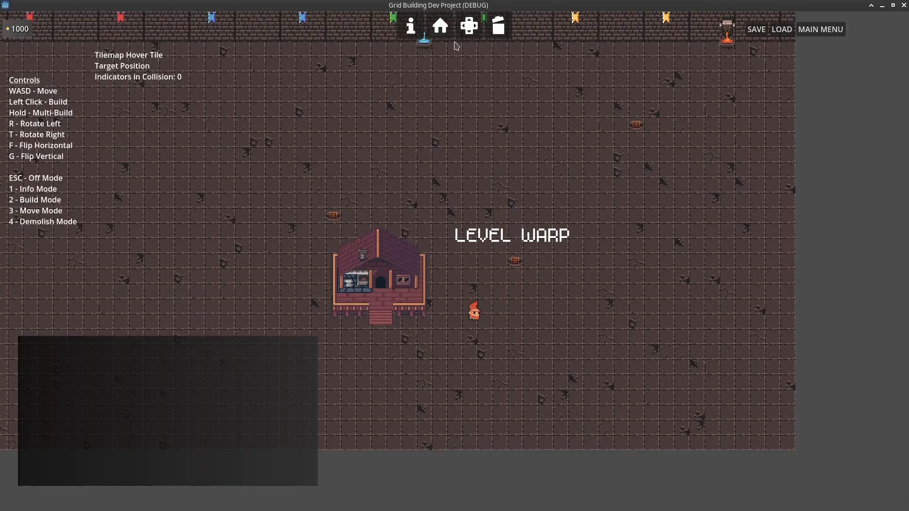
# Step: Build two more Smithy buildings on the grid, leaving 800 resources and info mode active
pyautogui.click(440, 27)
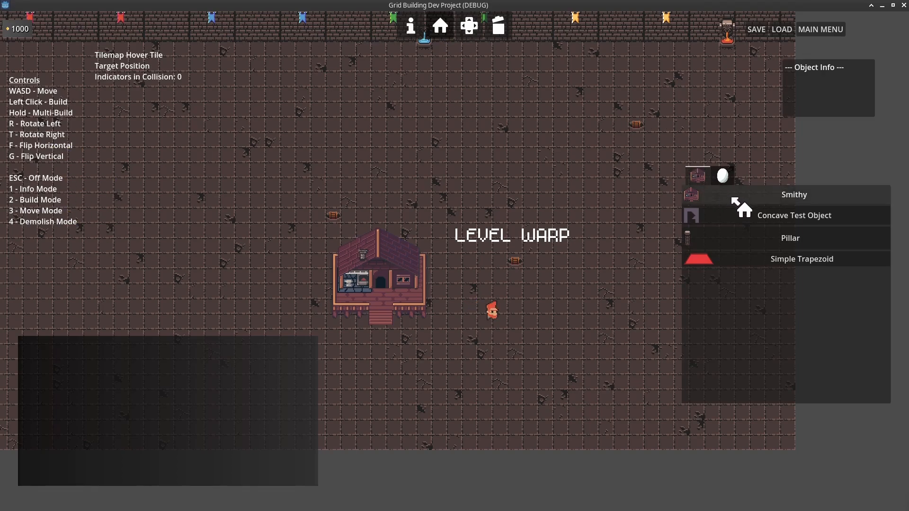
pyautogui.click(793, 194)
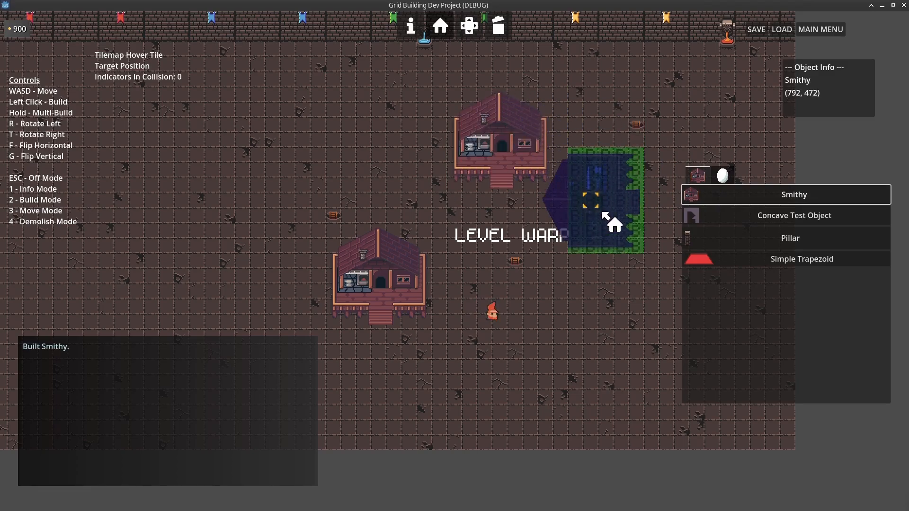
pyautogui.click(618, 345)
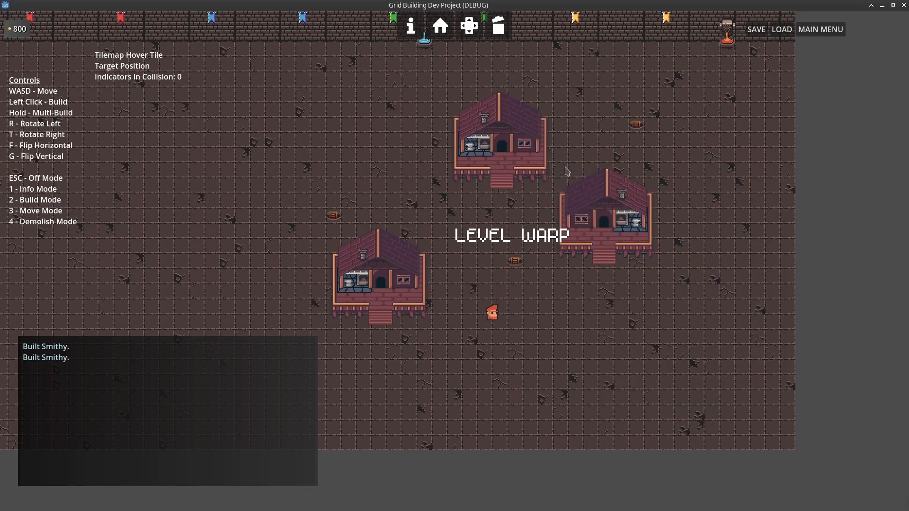
pyautogui.click(500, 142)
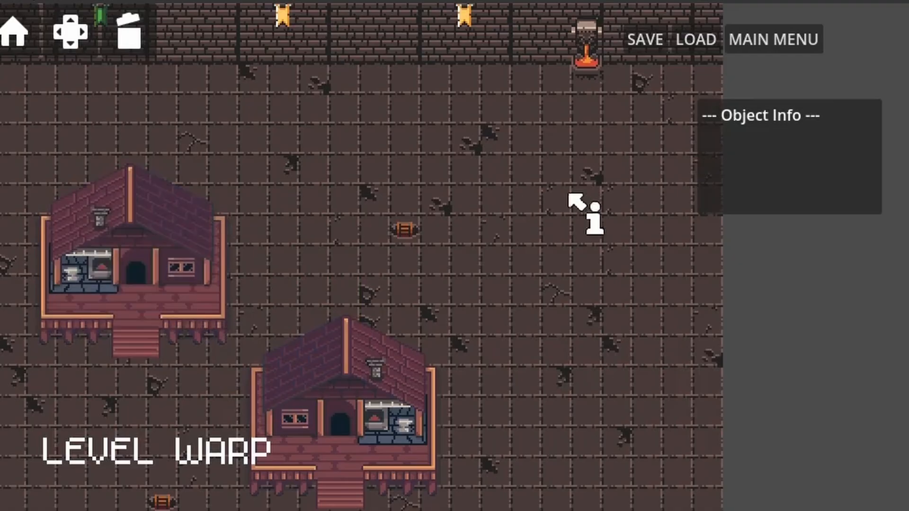
pyautogui.moveTo(759, 203)
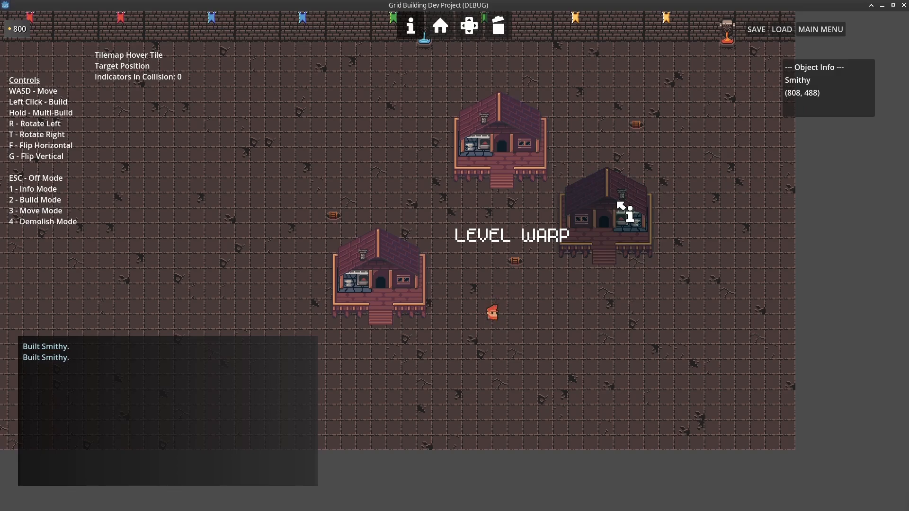
pyautogui.moveTo(584, 219)
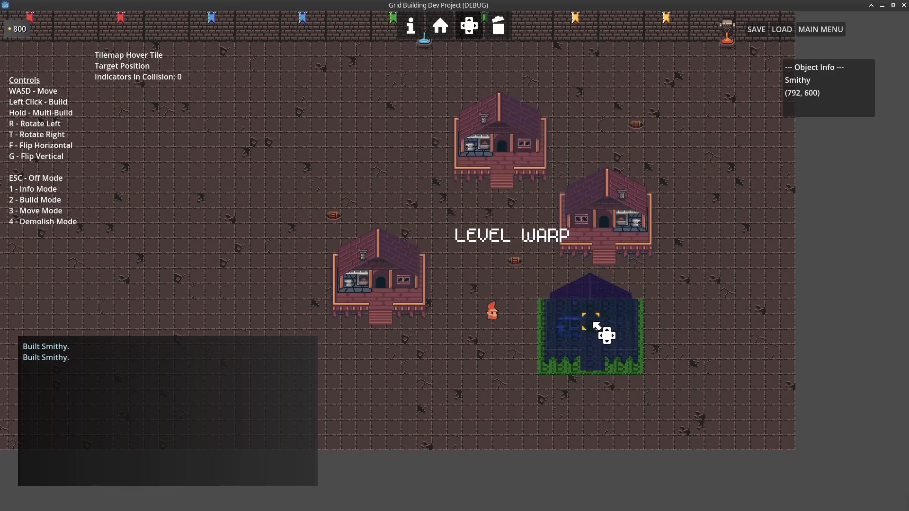
# Step: Move a smithy to the lower right, then place a Concave Test Object near the top
pyautogui.click(591, 333)
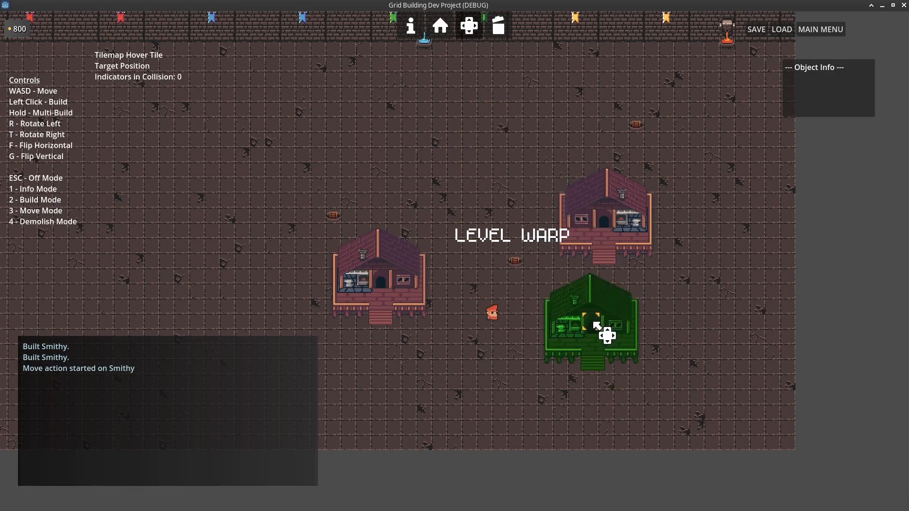
pyautogui.click(439, 26)
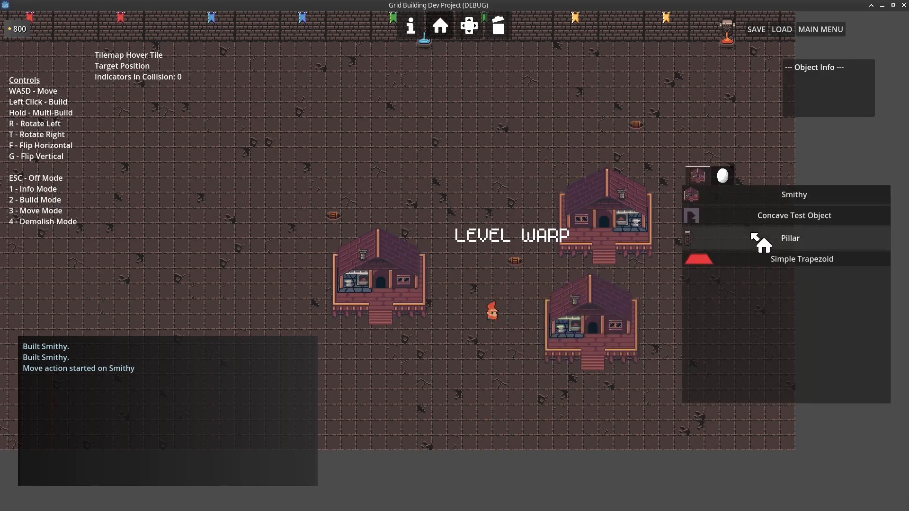
pyautogui.moveTo(736, 223)
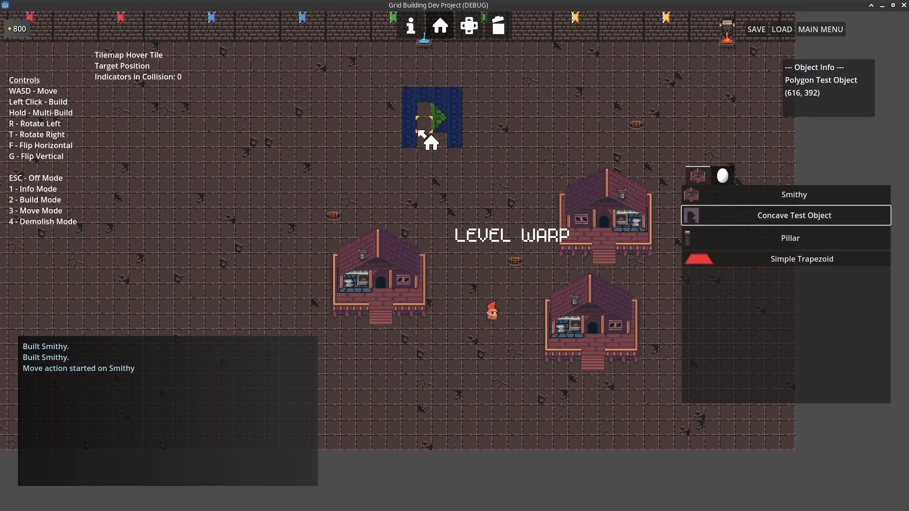
pyautogui.click(431, 119)
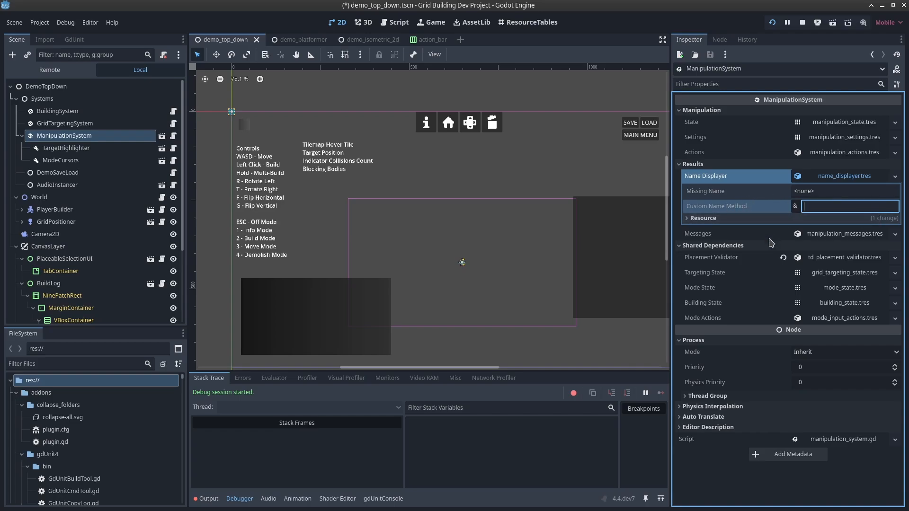
# Step: Enter 'to_string' as the Name Displayer's custom name method
pyautogui.write('to_string')
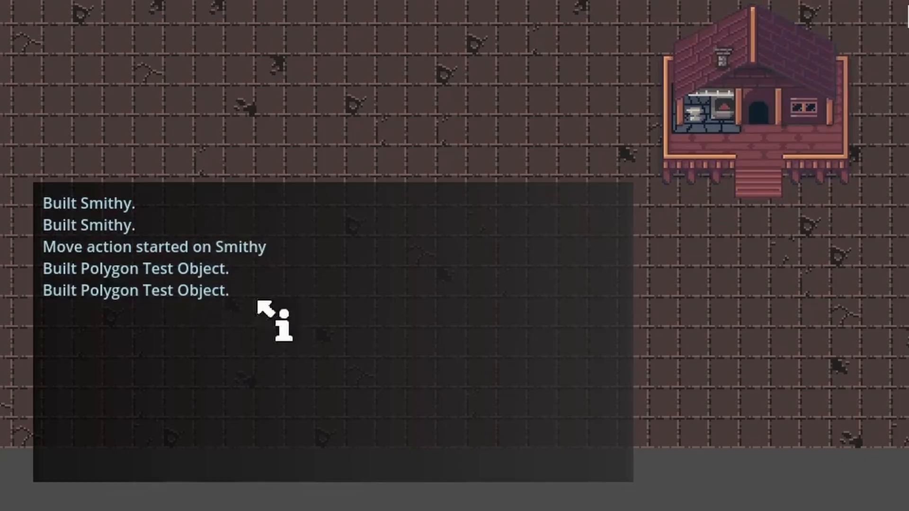
pyautogui.moveTo(116, 292)
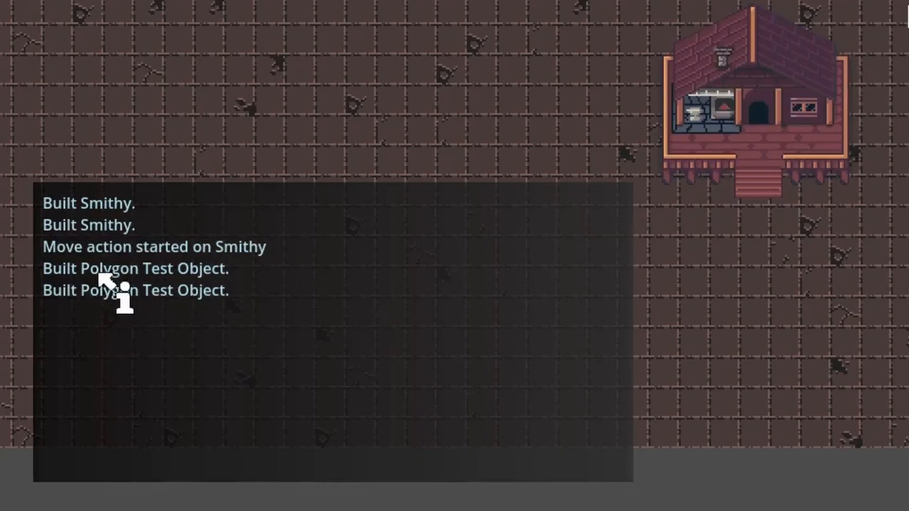
pyautogui.moveTo(104, 249)
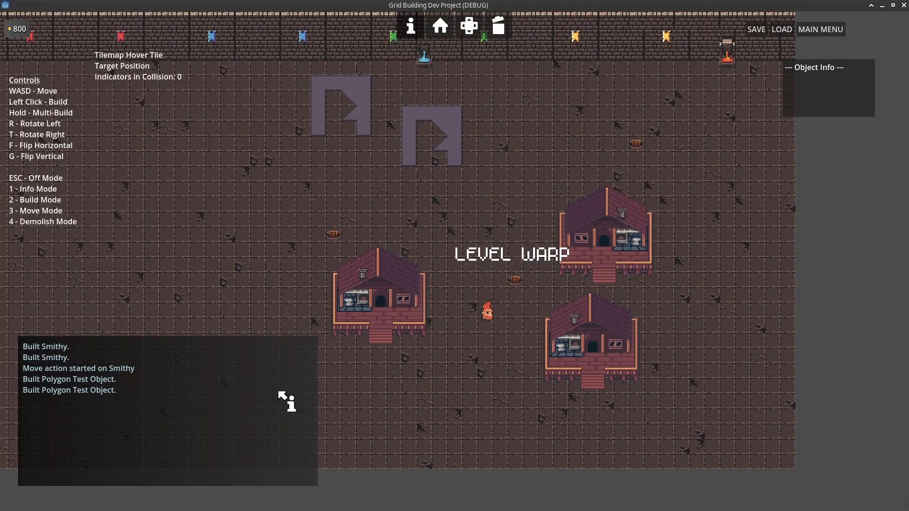
pyautogui.moveTo(77, 475)
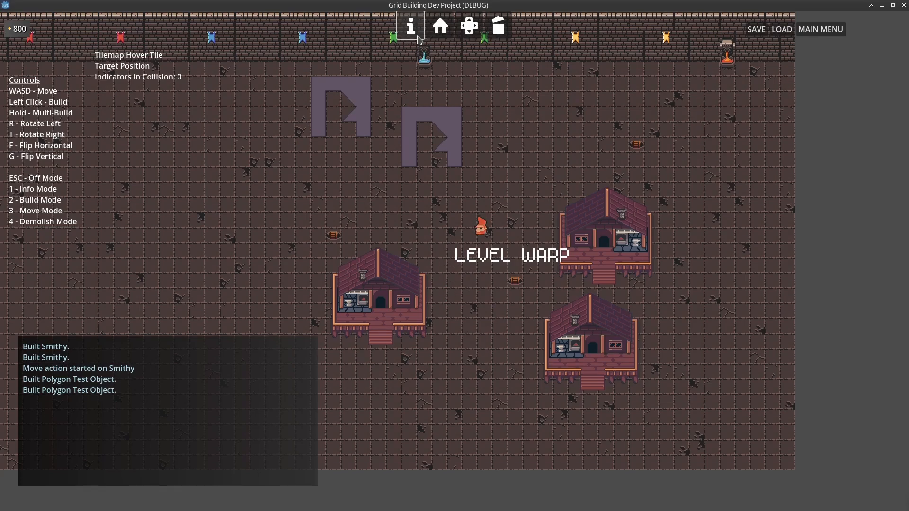
# Step: Switch the action bar from info mode through build mode into move mode
pyautogui.click(410, 26)
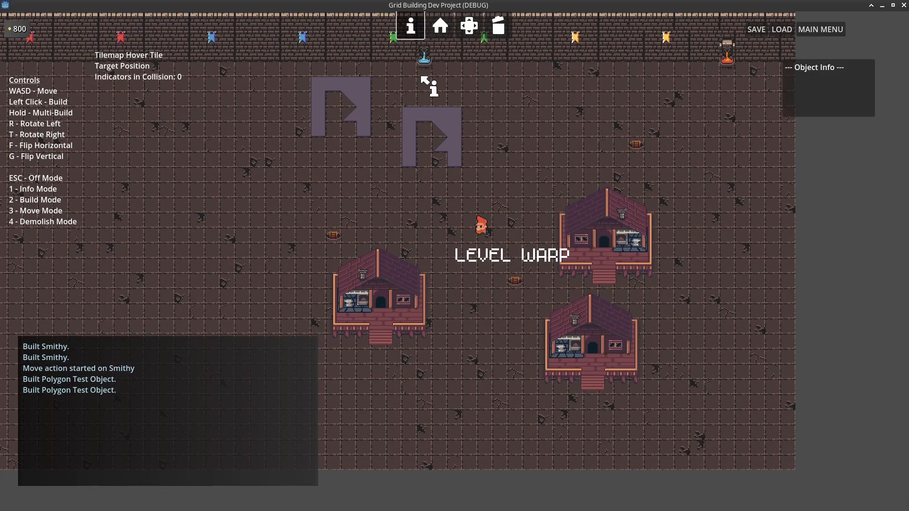
pyautogui.click(438, 26)
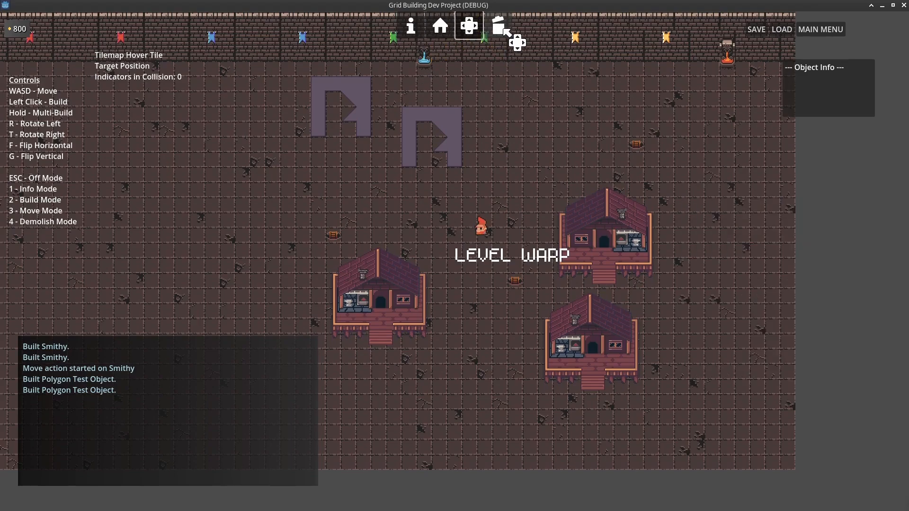
pyautogui.click(468, 26)
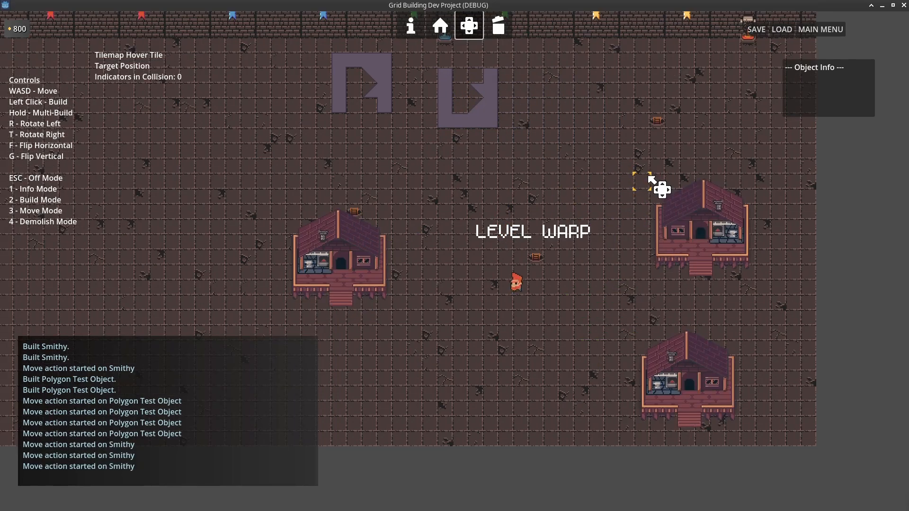
pyautogui.moveTo(811, 62)
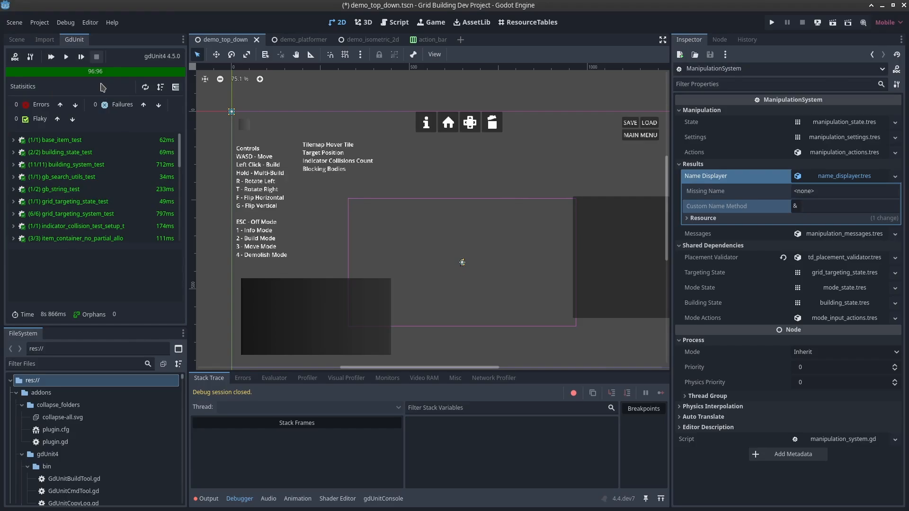
pyautogui.moveTo(110, 88)
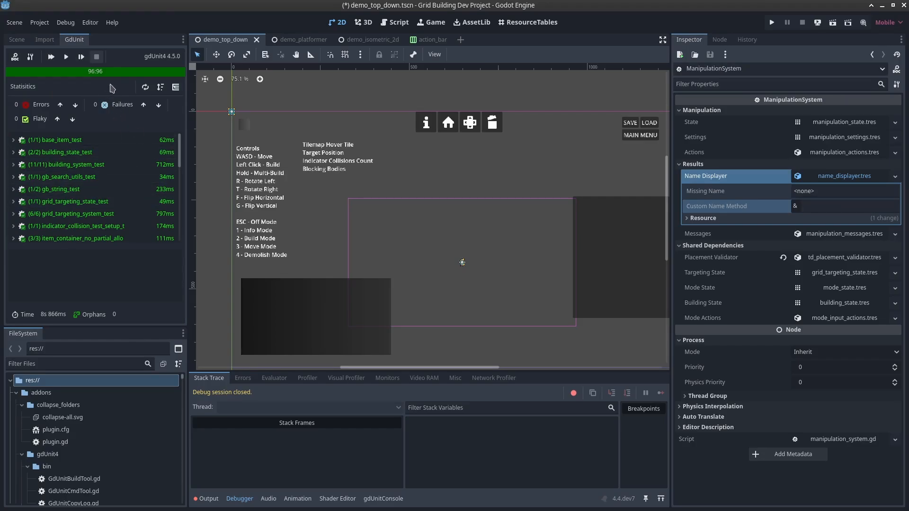